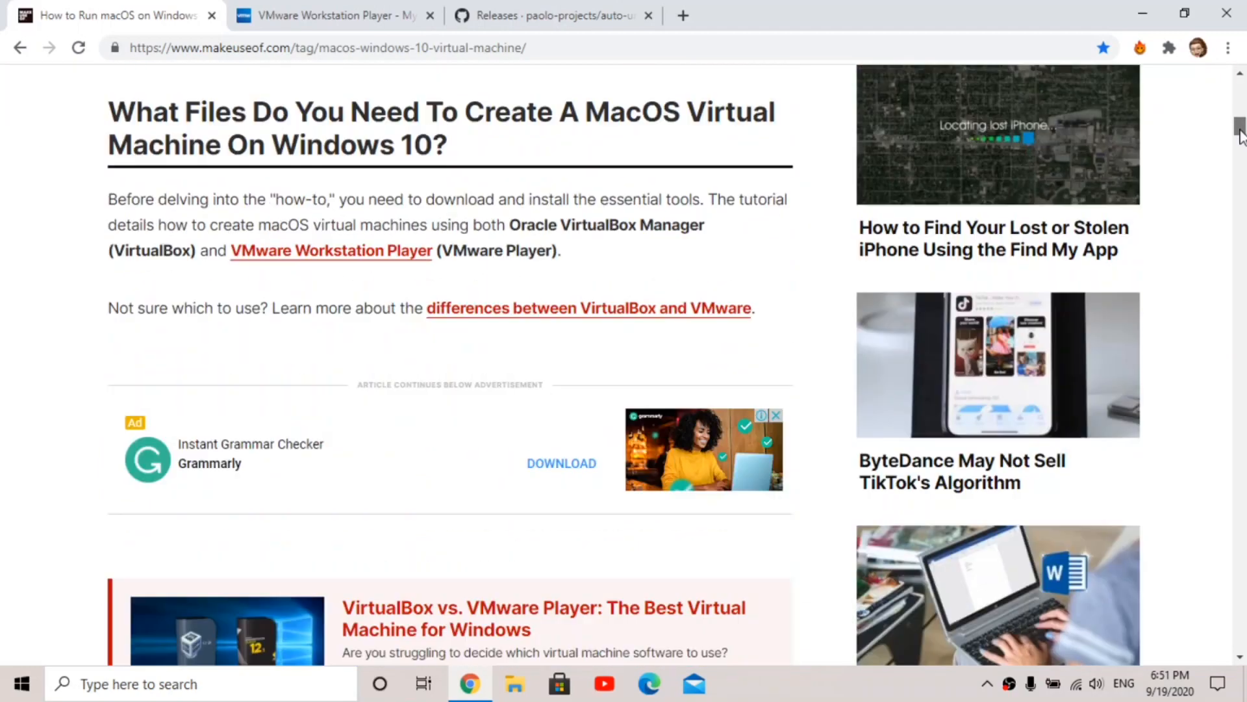
Go to the VMware Workstation Player 15.5.6 download page on my.vmware.com
click(334, 16)
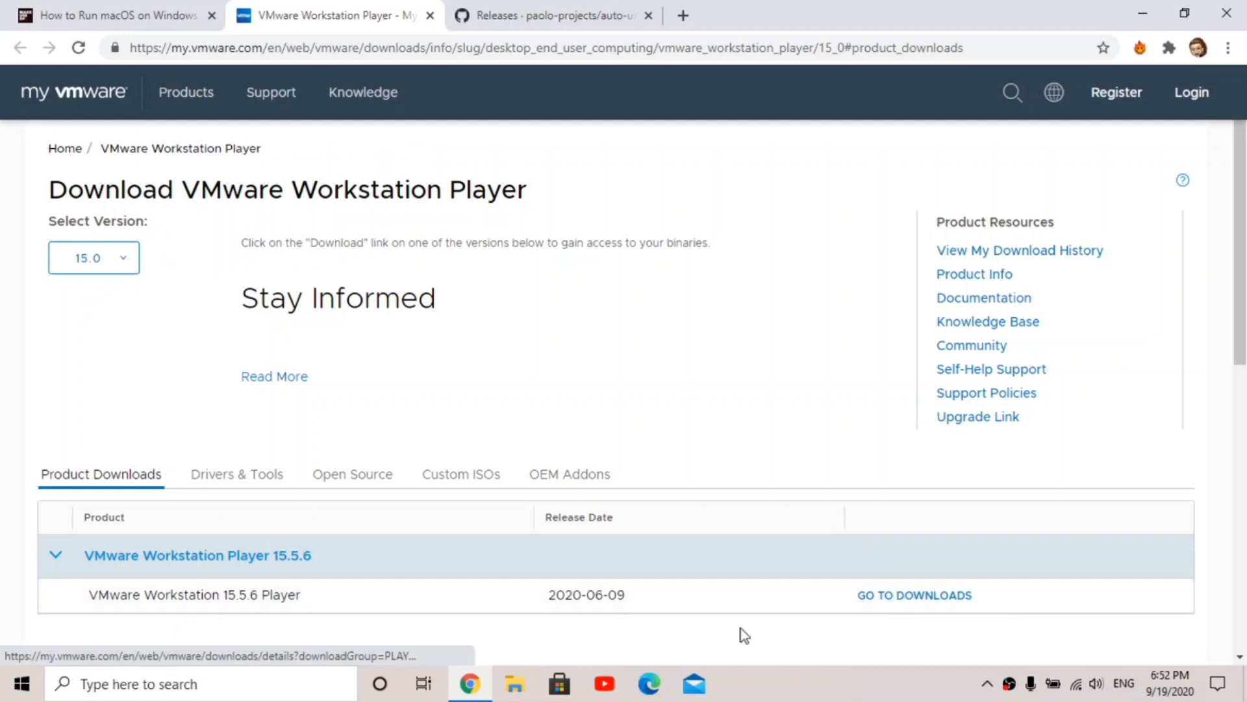
mouse_move(565, 465)
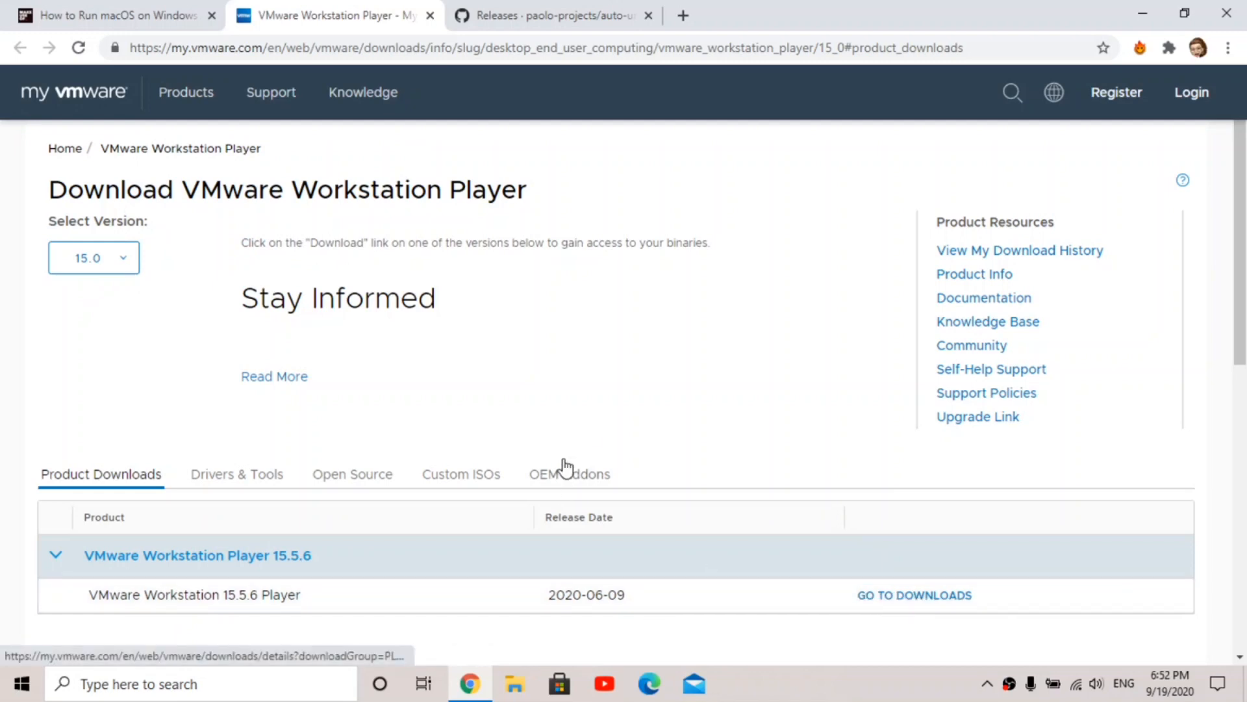
Switch to the GitHub releases page for paolo-projects Auto-Unlocker v1.1.1
click(551, 16)
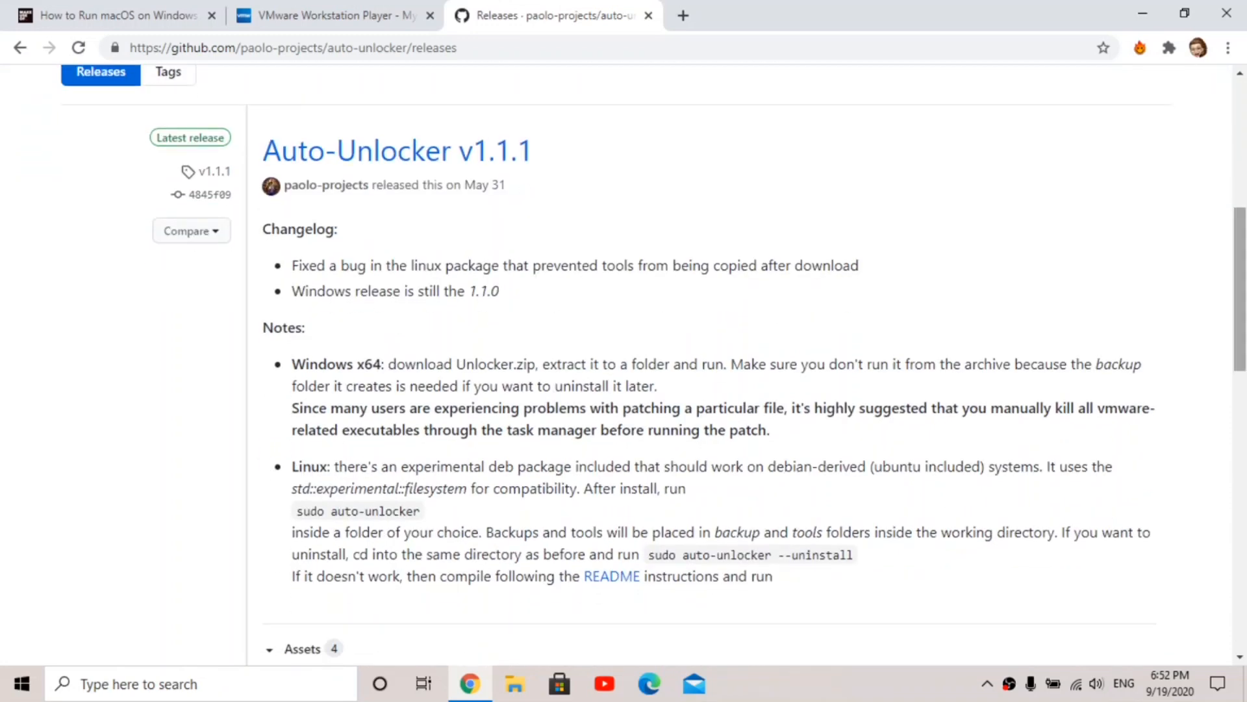
Start downloading Unlocker.zip from the release assets, bringing up the Save As dialog
scroll(down, 3)
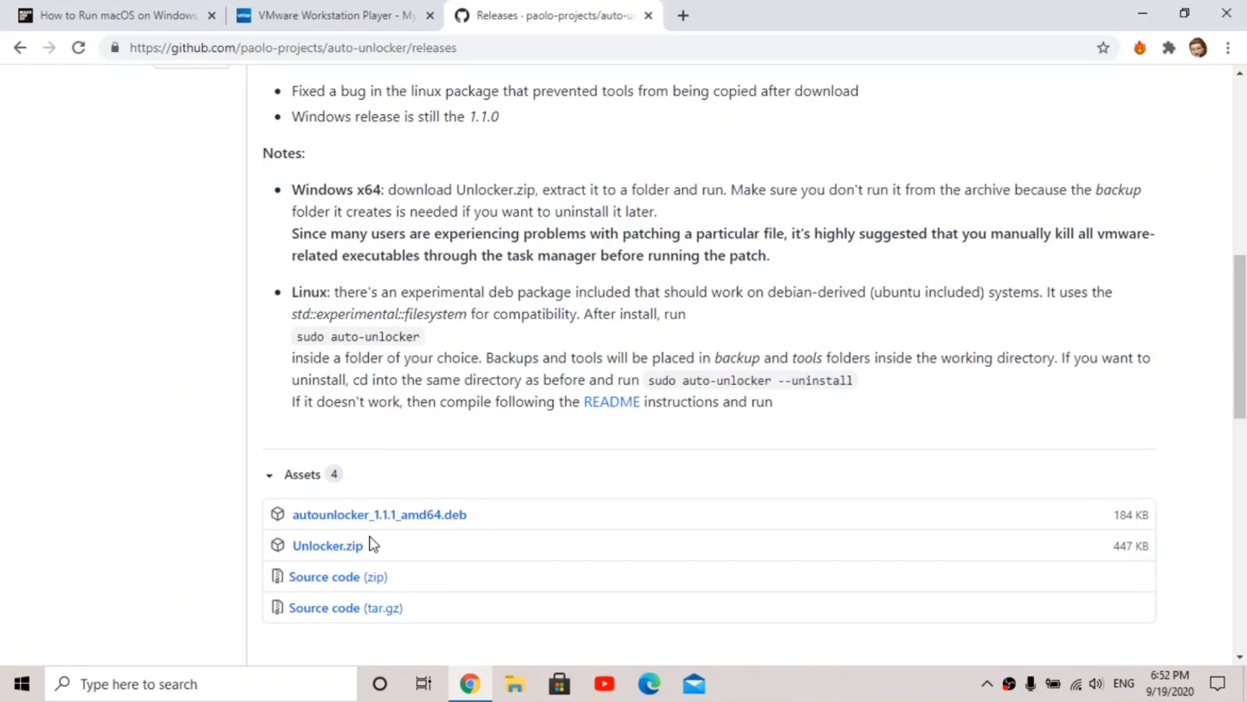
click(327, 544)
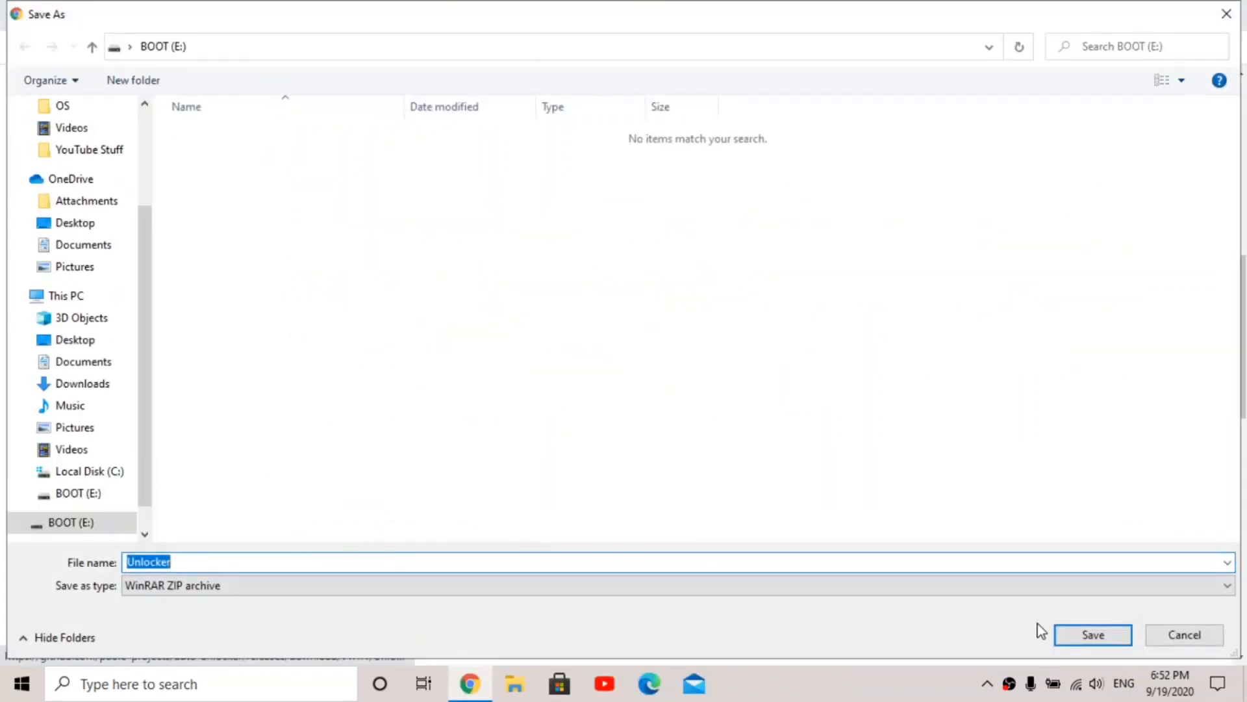
Save Unlocker.zip to the BOOT (E:) drive
click(1093, 634)
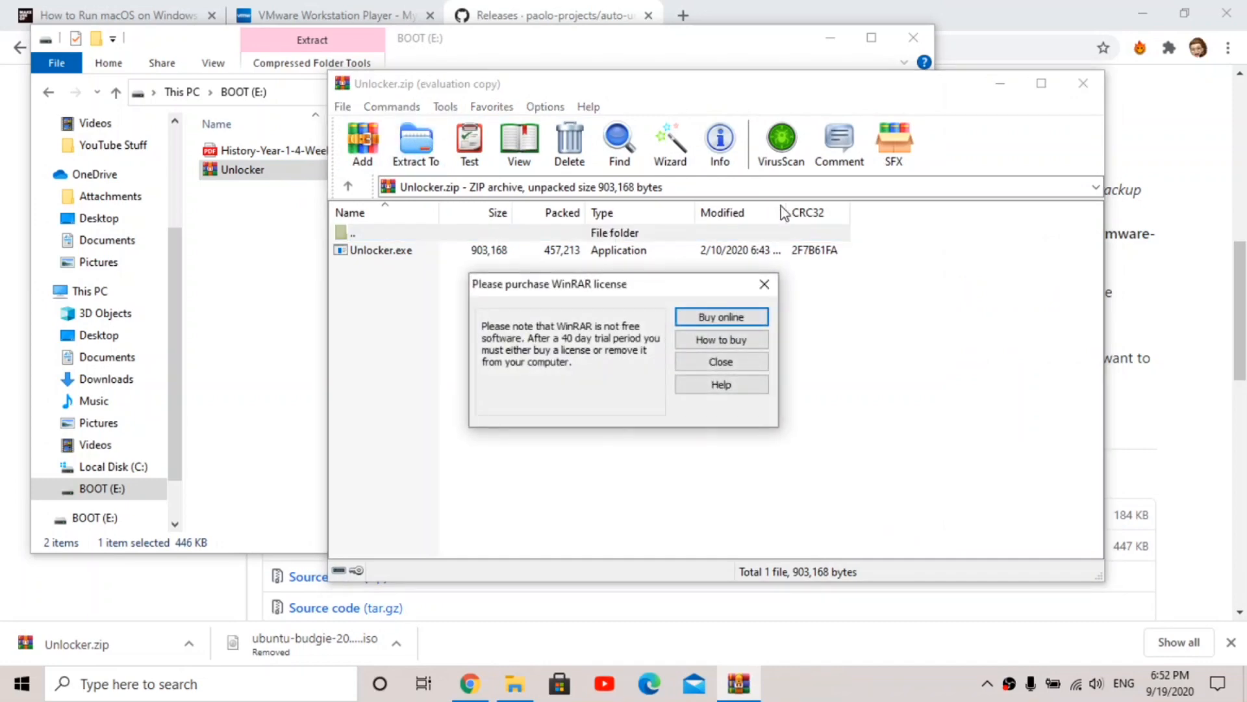
Dismiss the WinRAR license reminder on the Unlocker archive
click(718, 361)
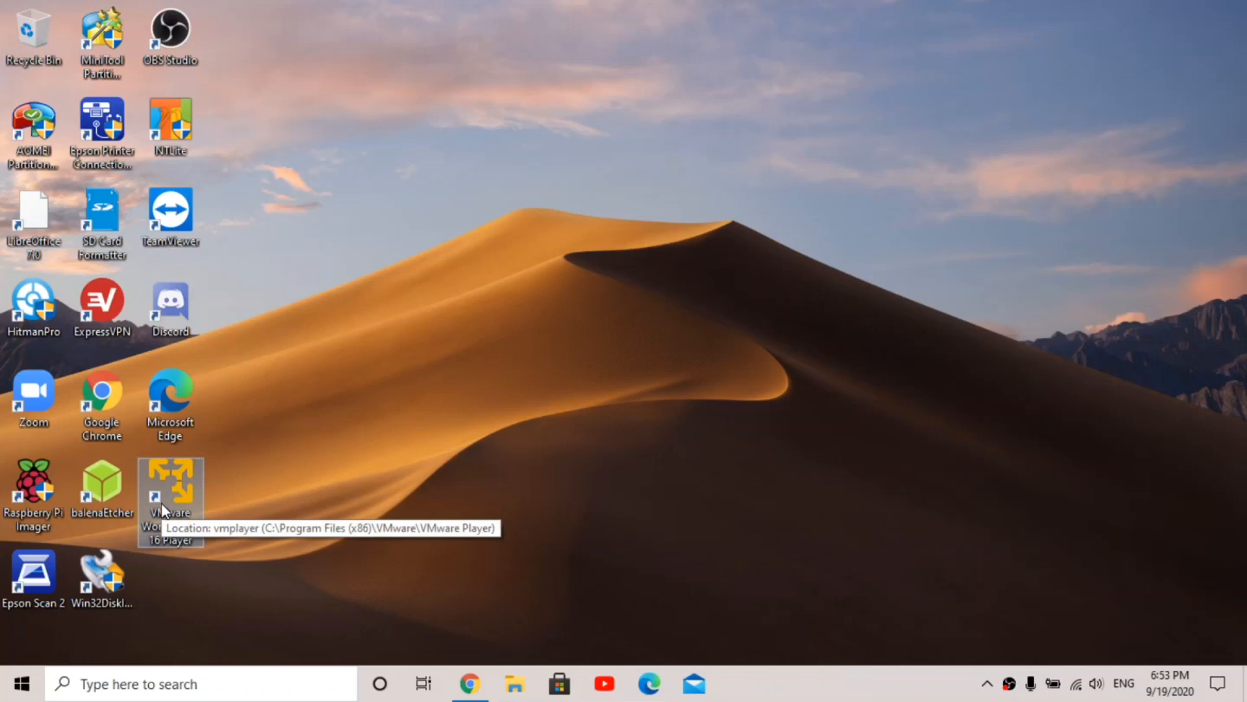
Launch VMware Workstation Player from the desktop and start the New Virtual Machine Wizard
double_click(169, 494)
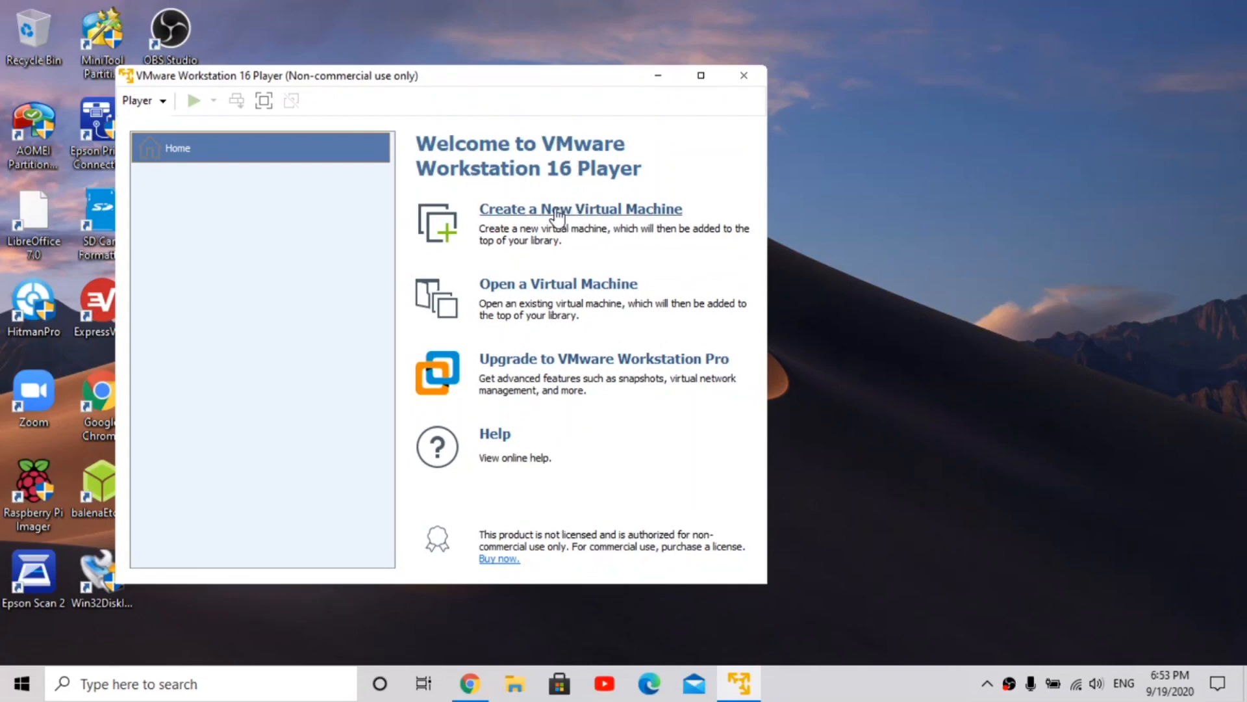
click(581, 208)
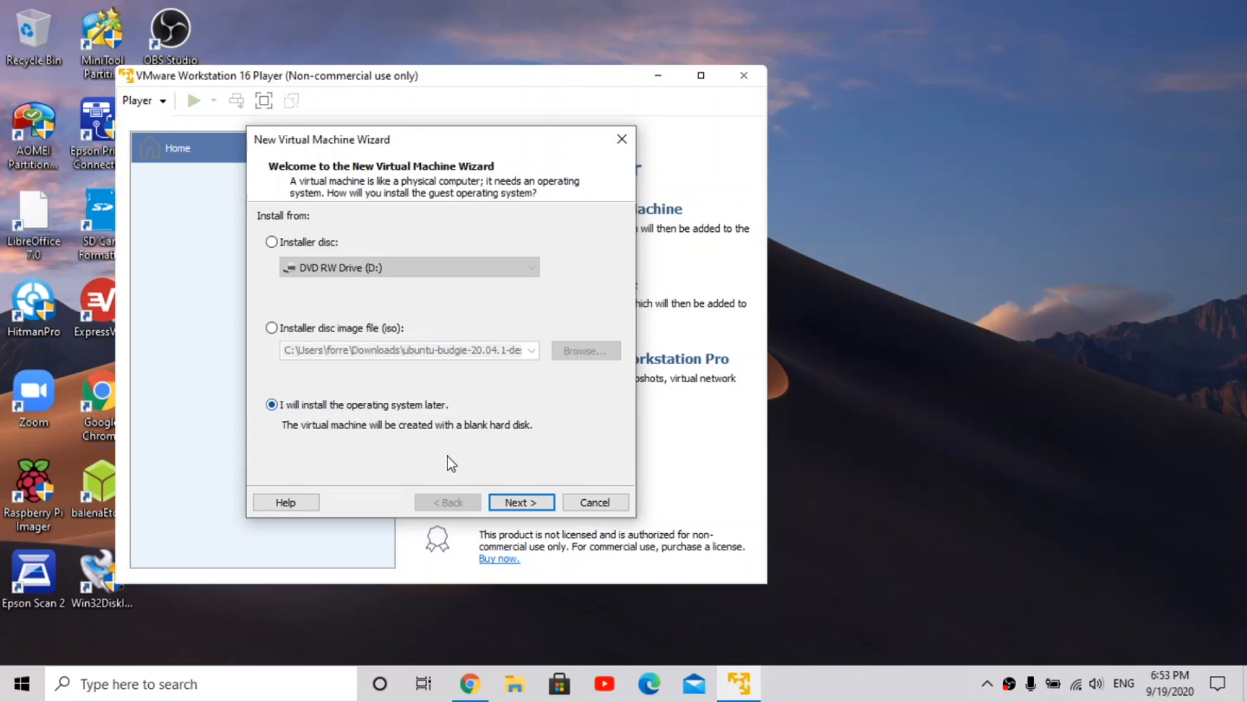
Choose Apple Mac OS X, version macOS 10.15, as the guest system and continue to naming
click(520, 502)
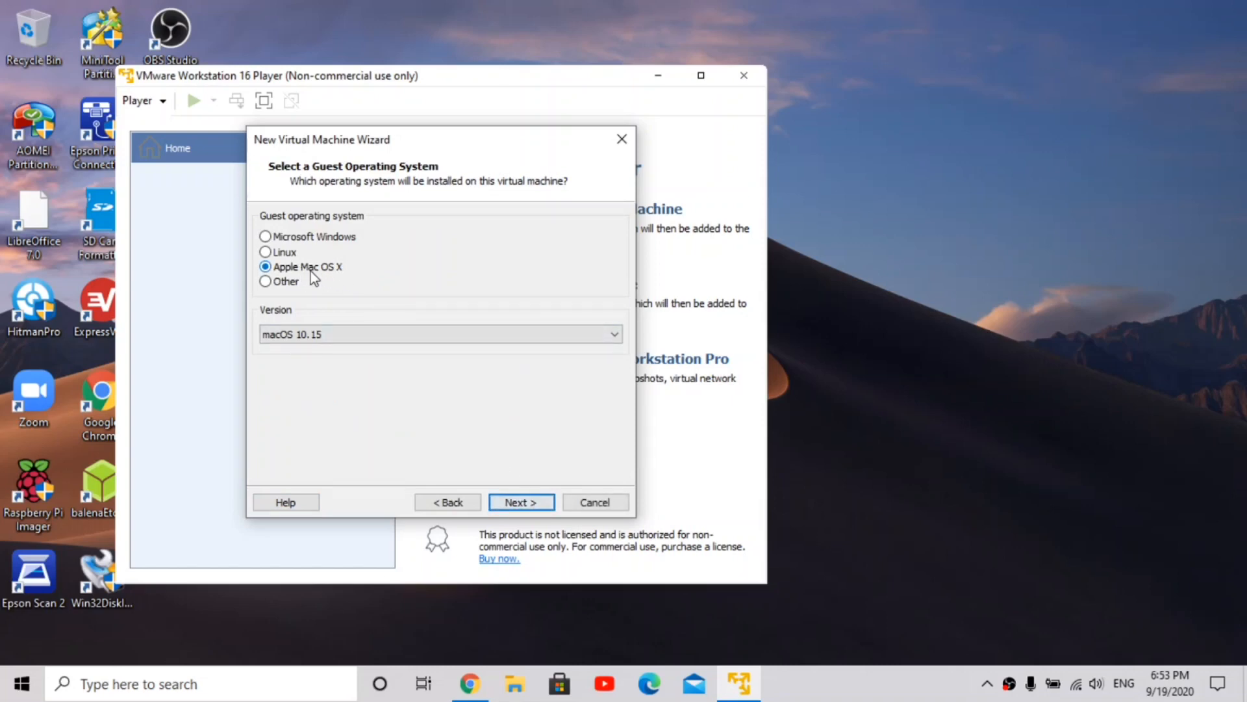
mouse_move(339, 287)
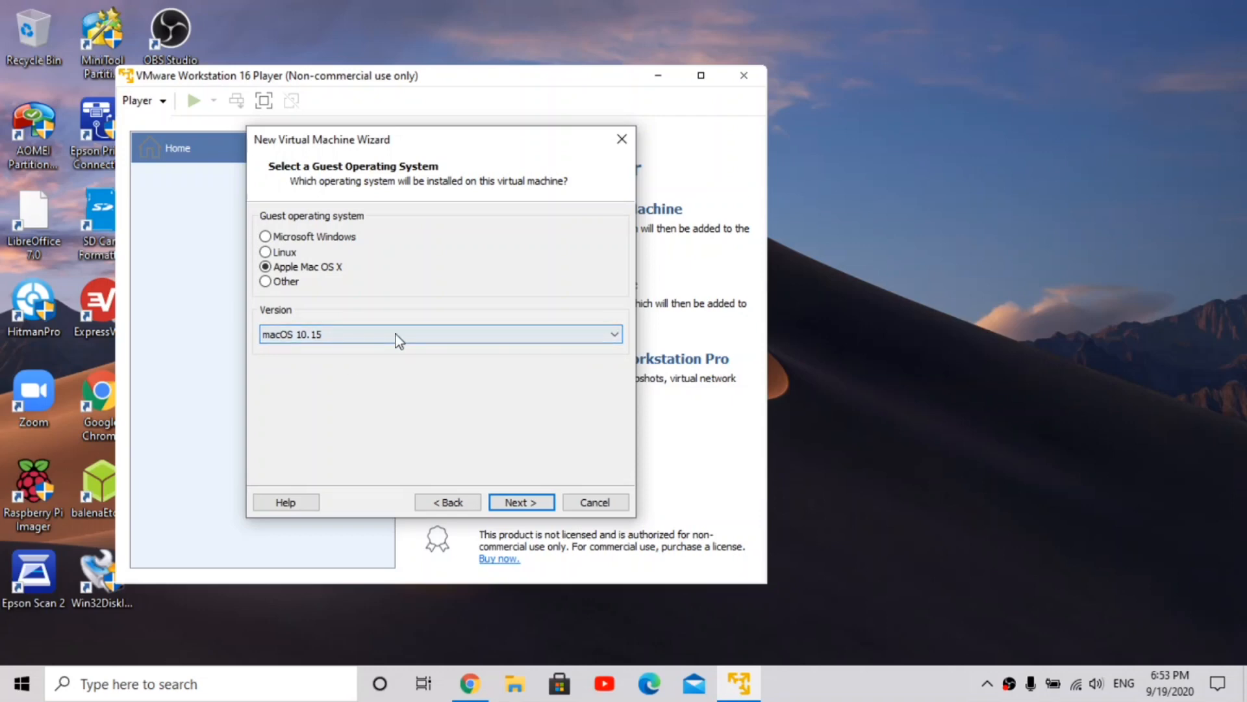
click(520, 502)
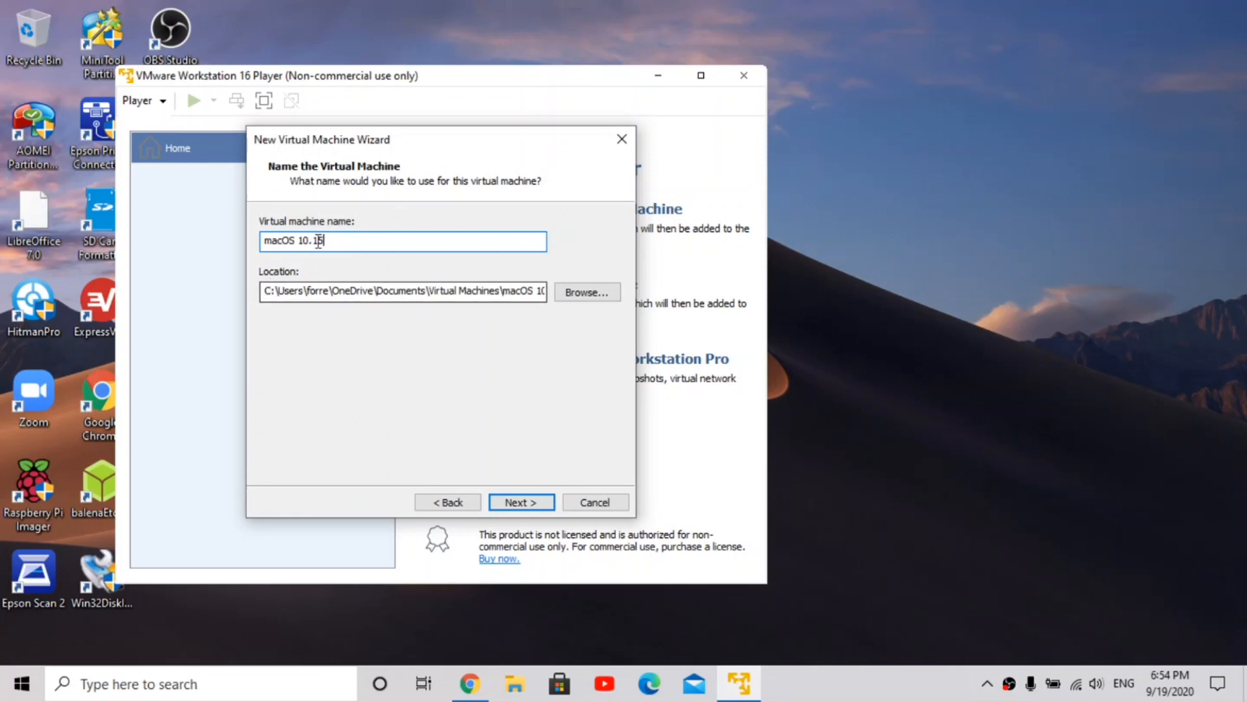
click(520, 502)
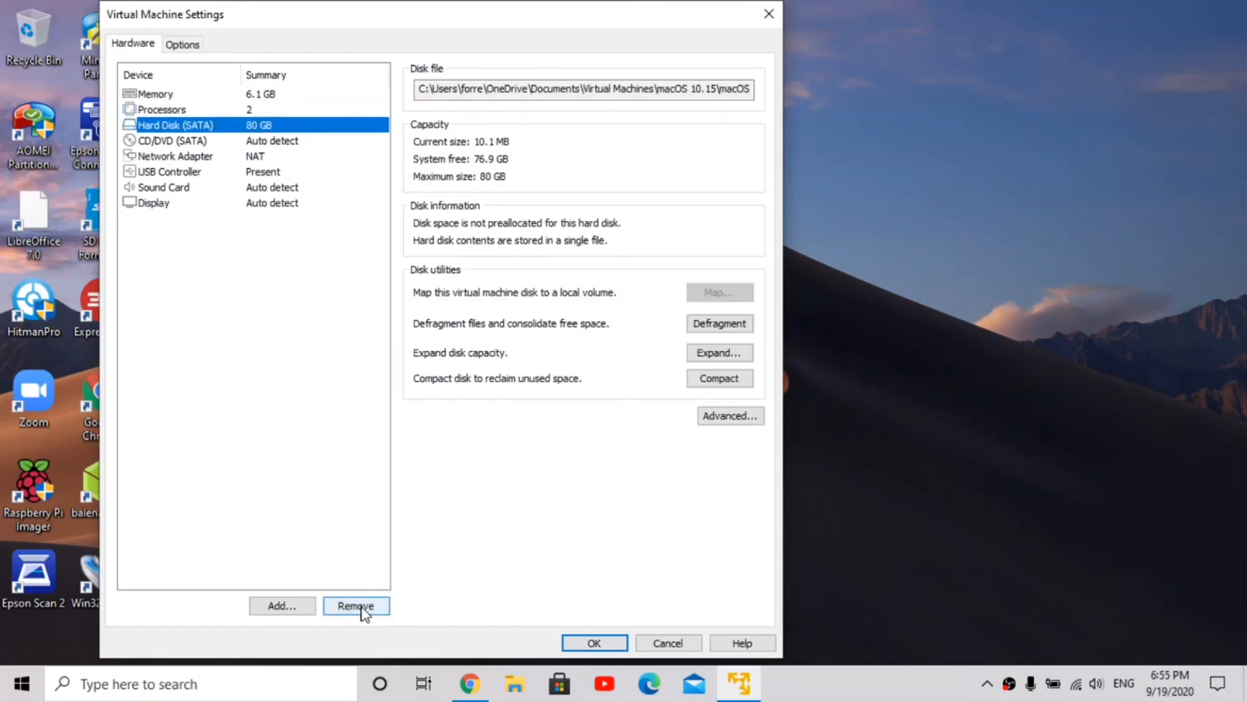
click(593, 643)
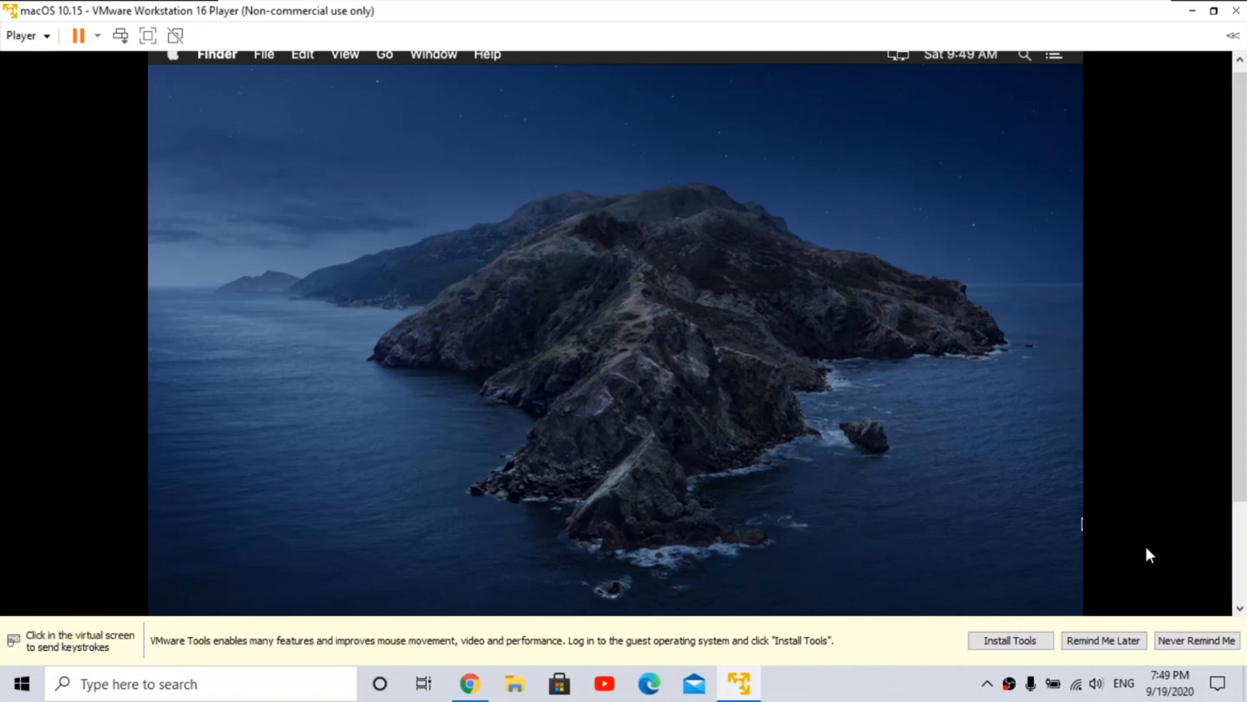
Mount the VMware Tools installer disc in the macOS 10.15 guest
click(1010, 640)
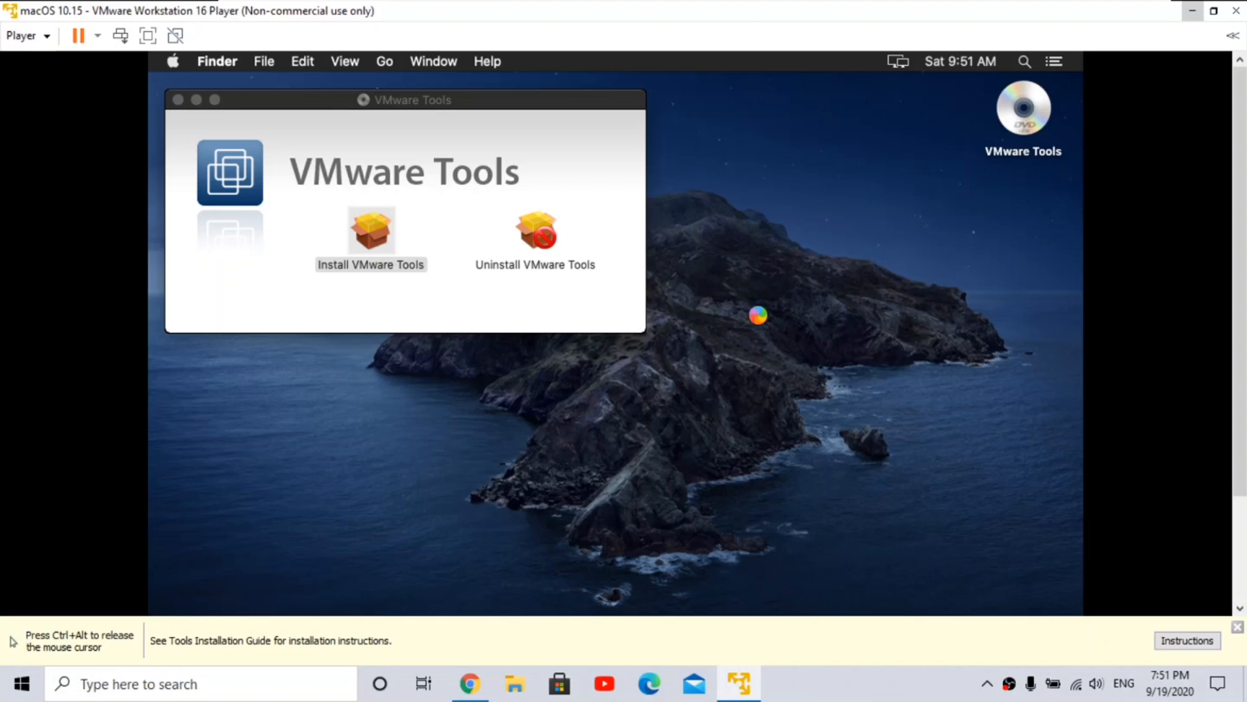
Run the VMware Tools installer, confirming installation despite the required restart
click(847, 530)
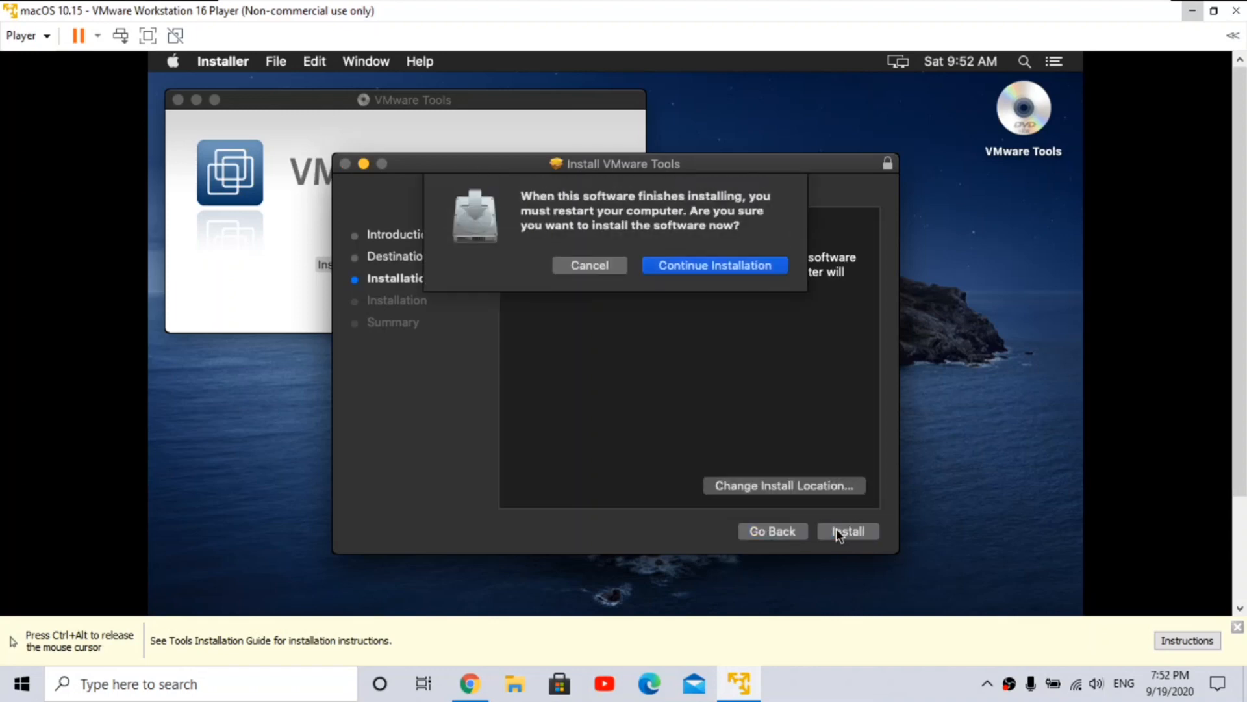
click(713, 265)
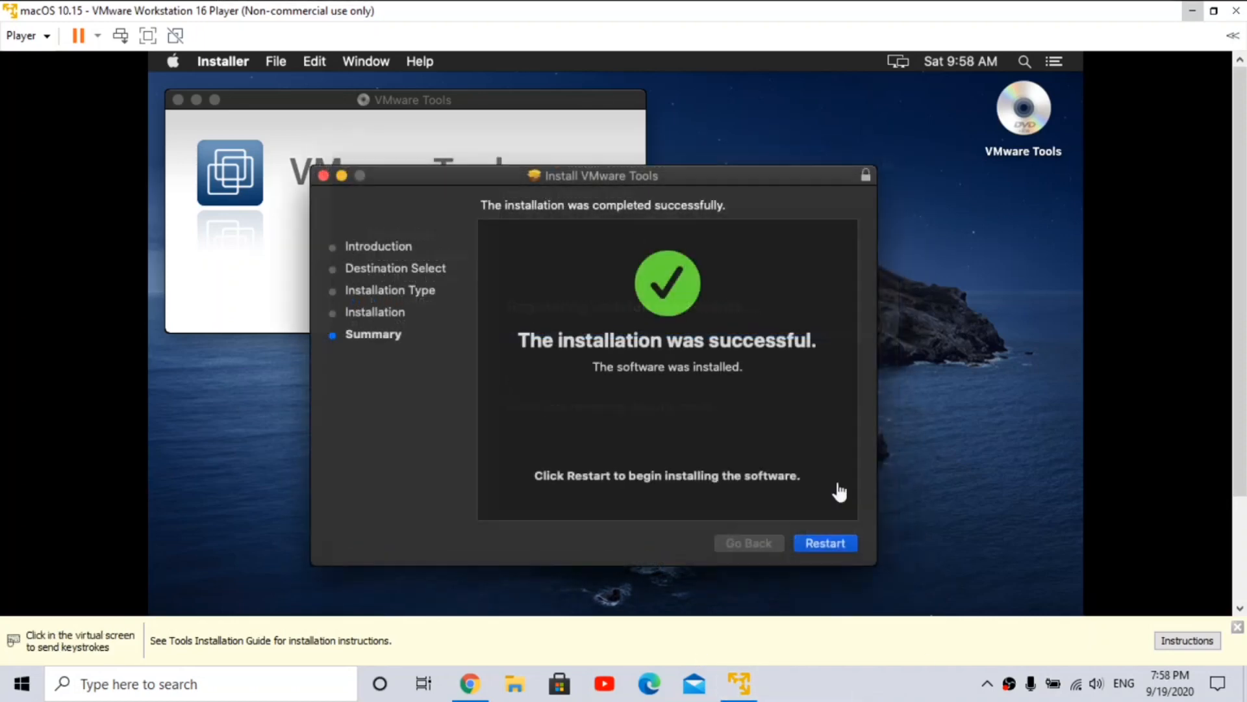
Restart the macOS guest to complete the VMware Tools installation
click(825, 543)
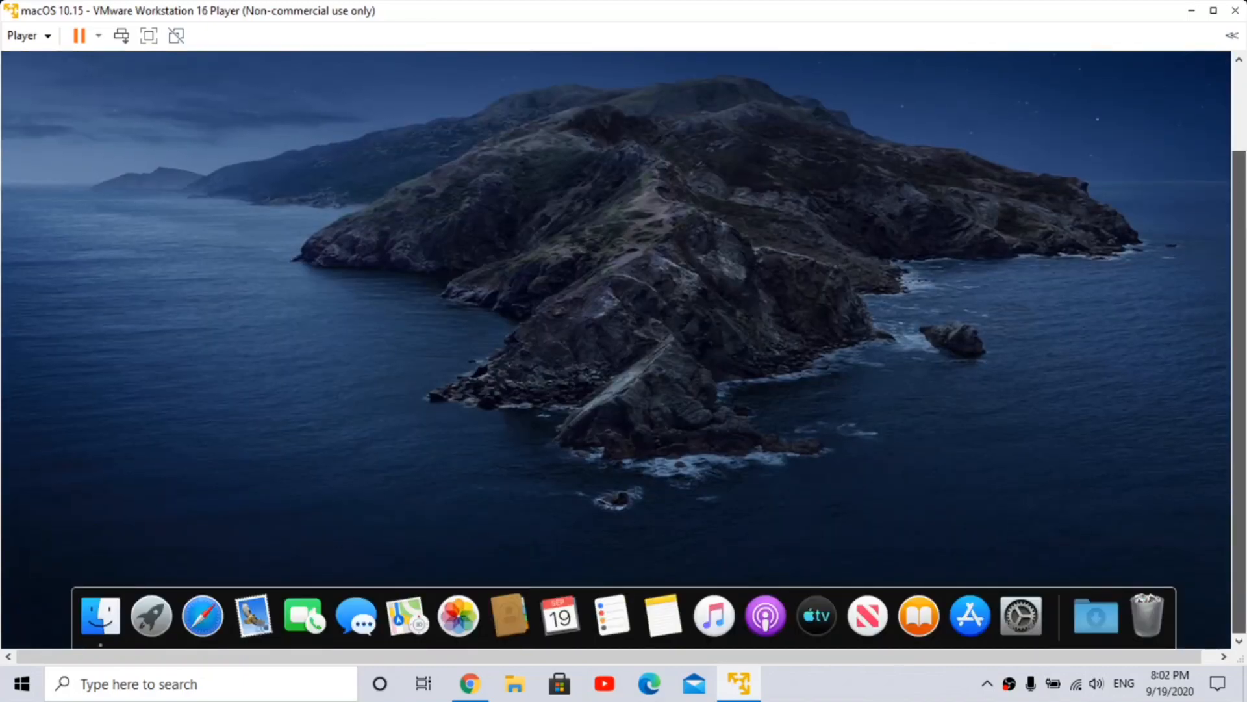
Switch the macOS 10.15 Catalina virtual machine to full screen mode
click(23, 10)
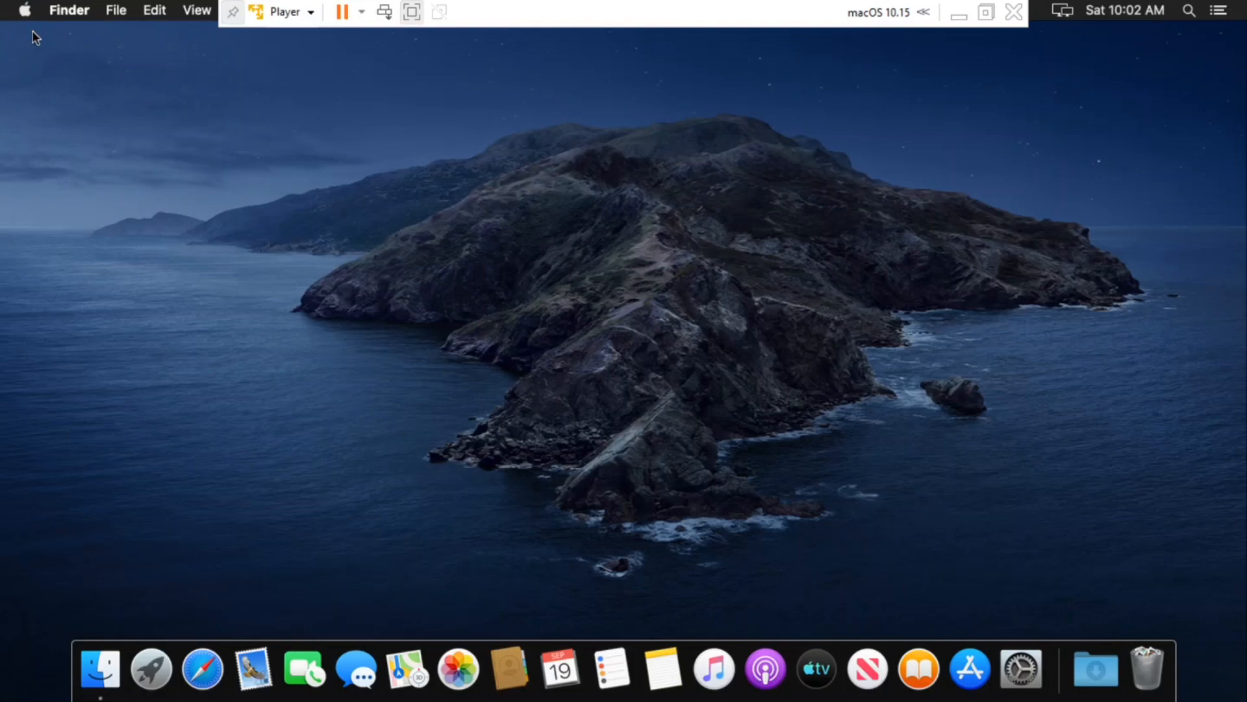
Review About This Mac's Overview, Storage and Support details, then dismiss the window
click(24, 9)
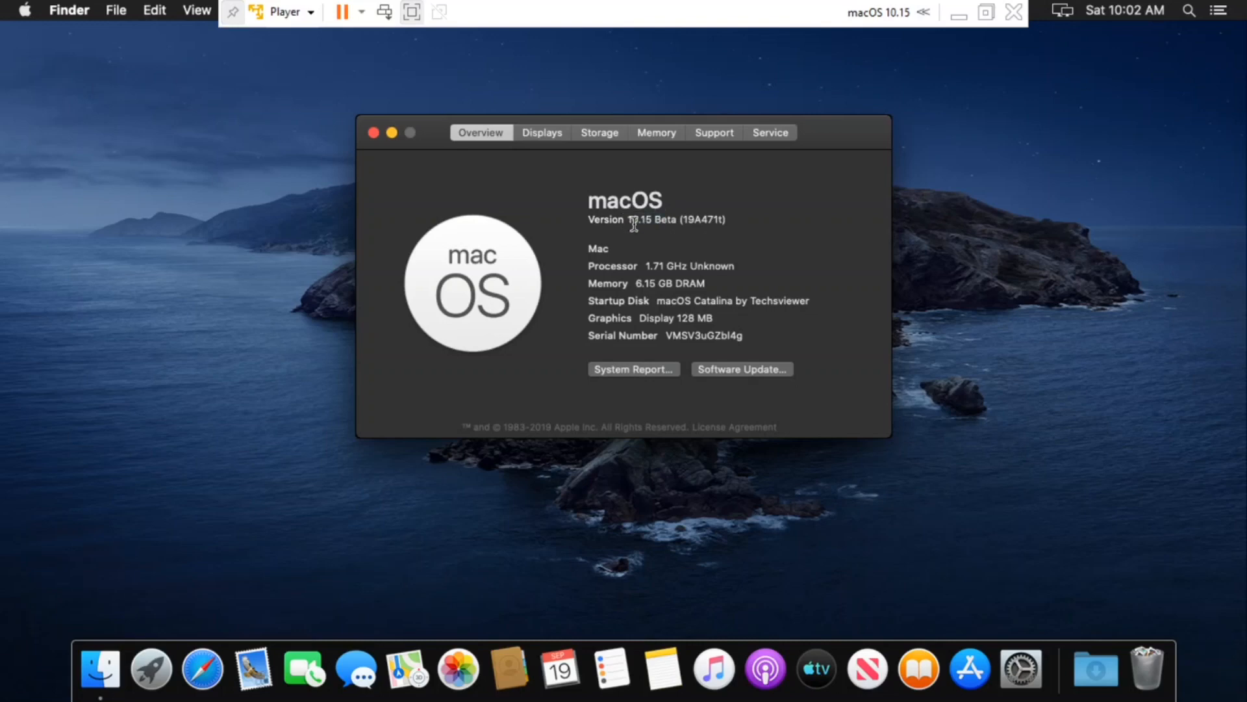
click(599, 132)
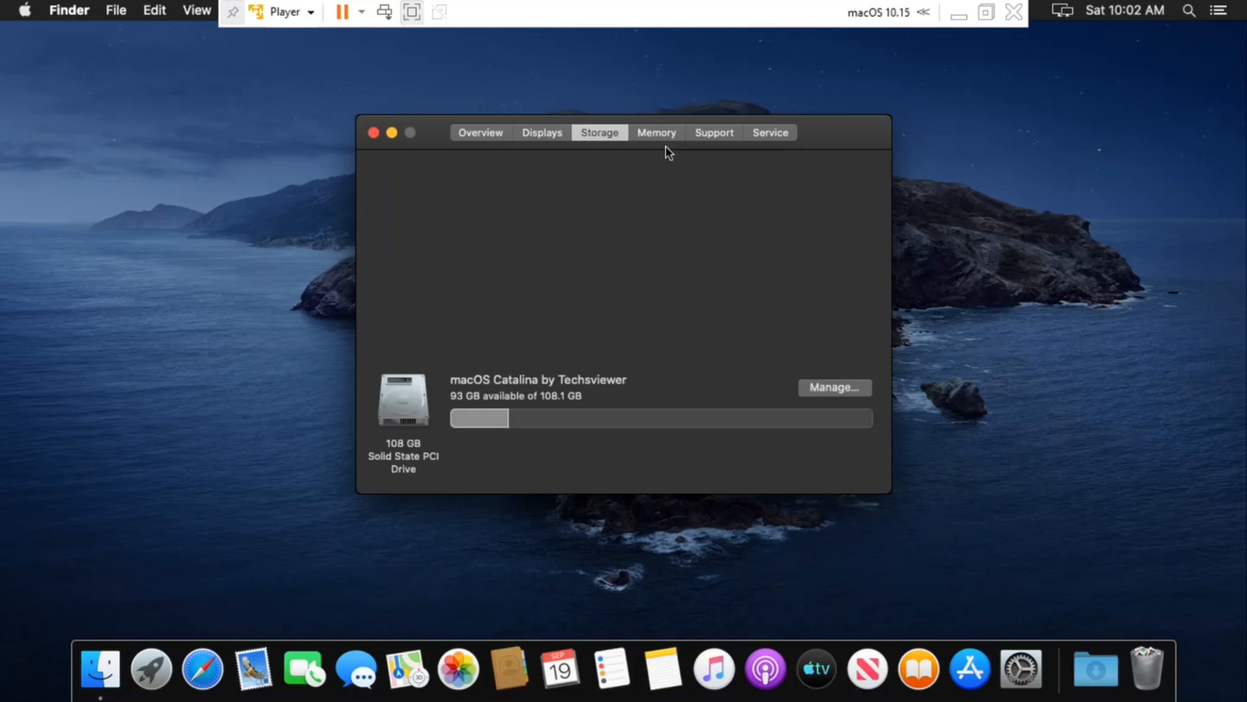
click(714, 132)
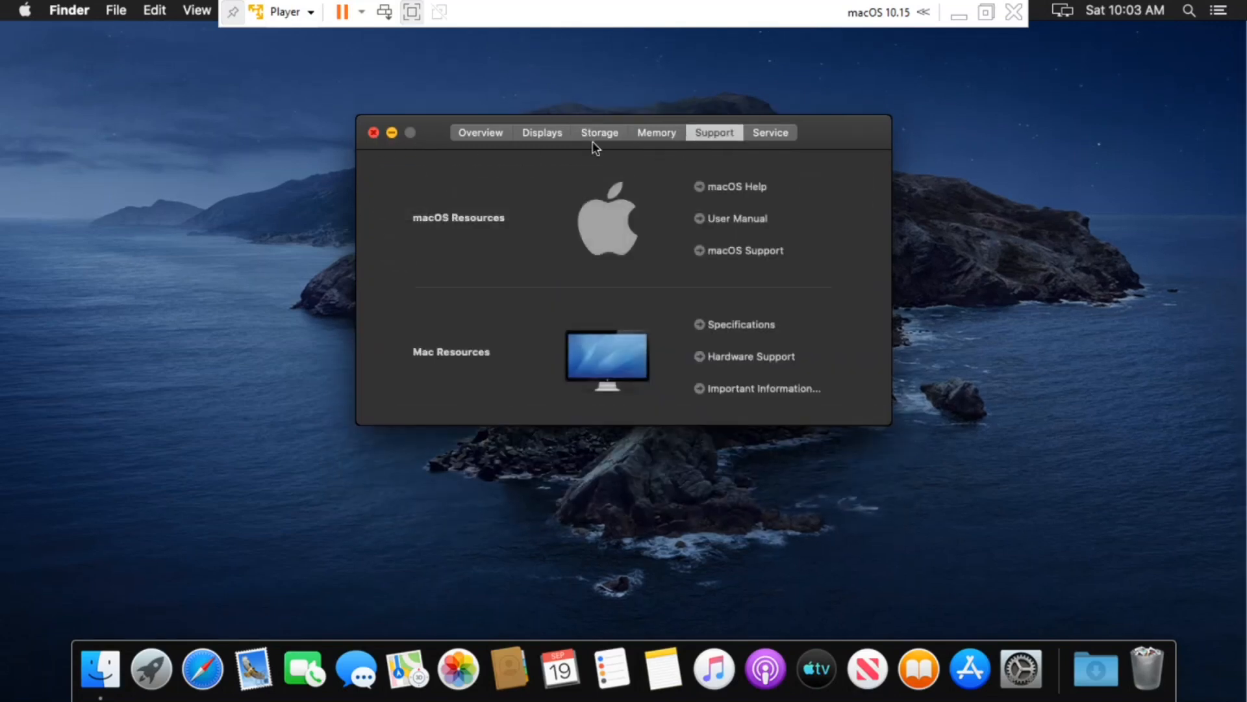
click(373, 132)
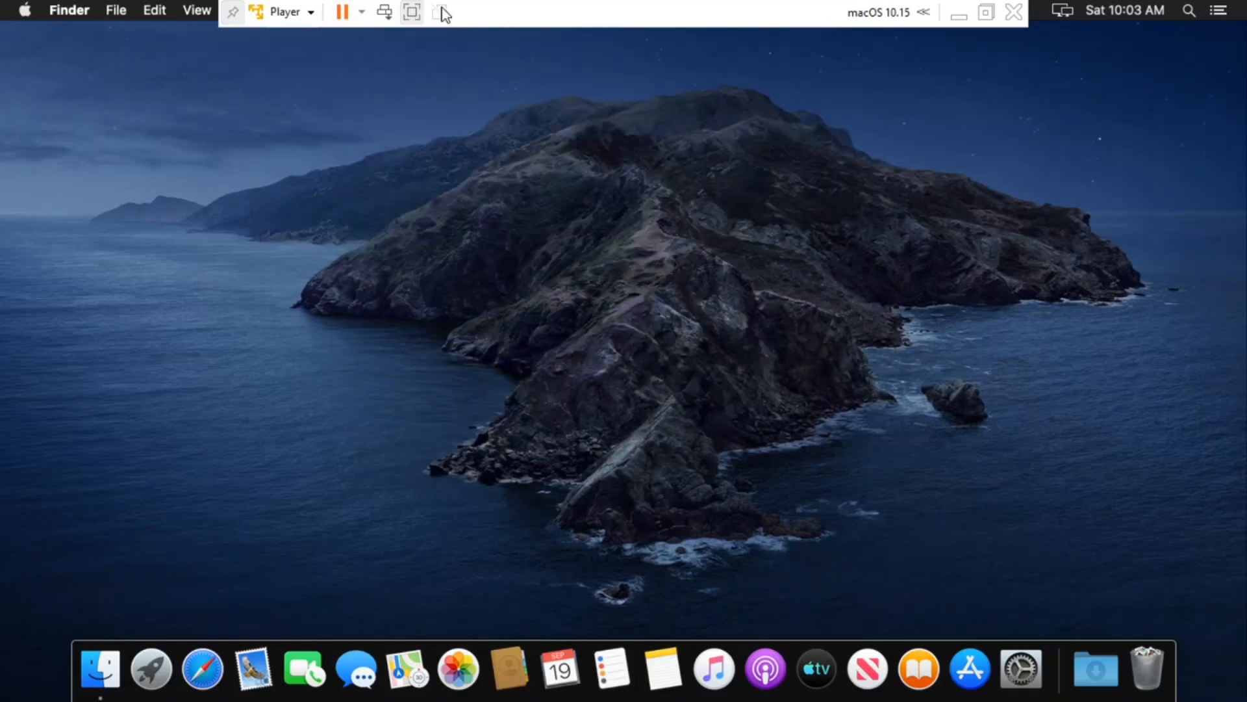
Return the virtual machine from full screen to a normal window
click(412, 12)
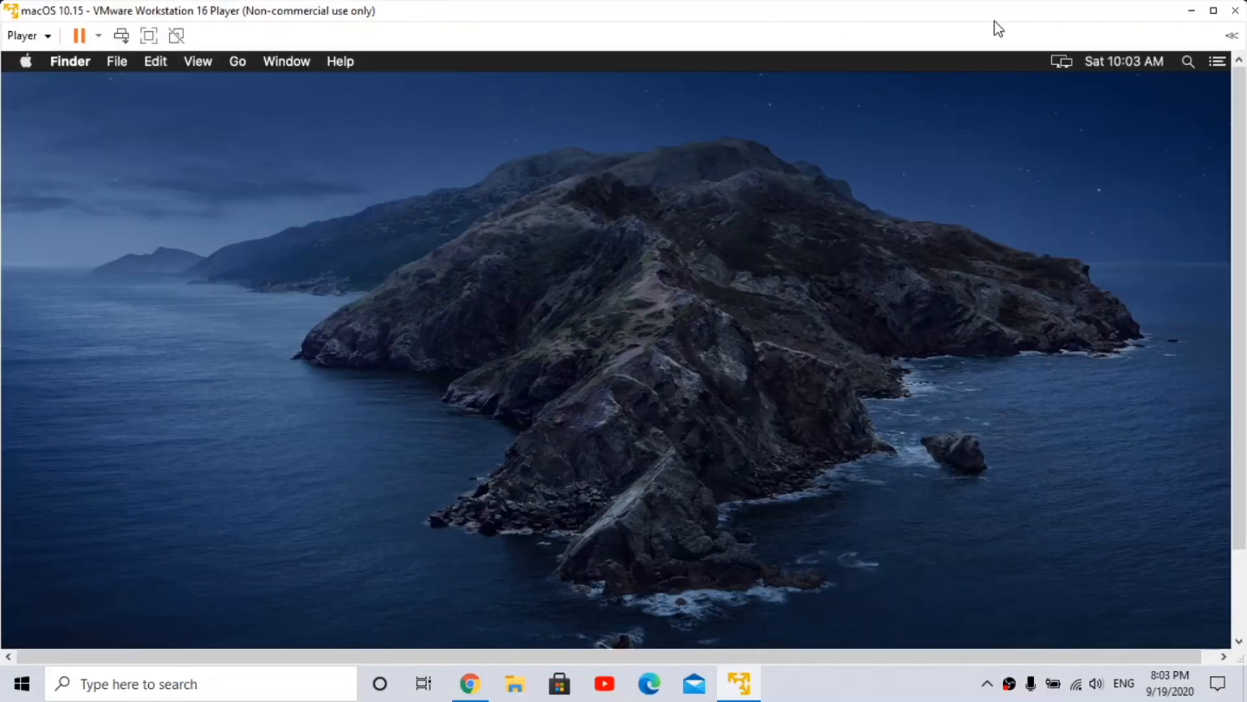